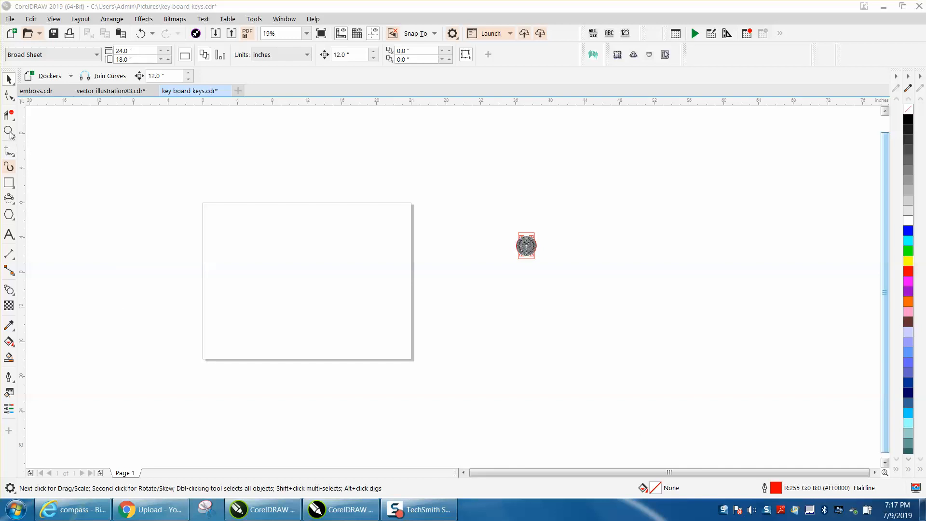
- Show the Symbols docker via Window > Dockers, listing the Compass and keyboard keys symbols
click(9, 130)
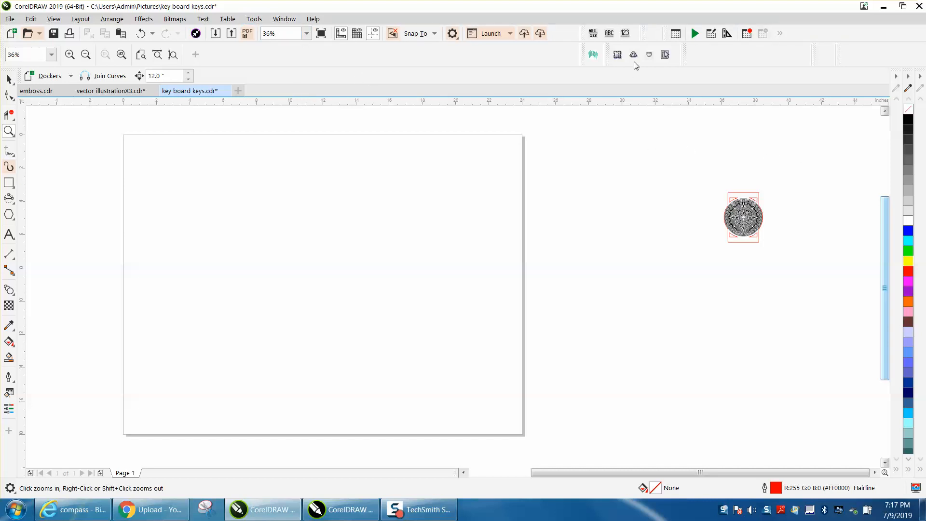
mouse_move(216, 220)
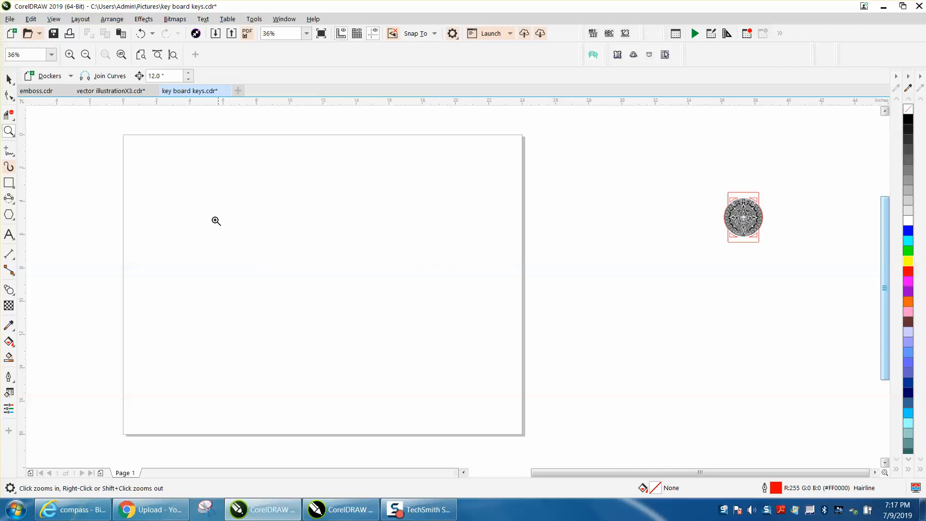
mouse_move(297, 194)
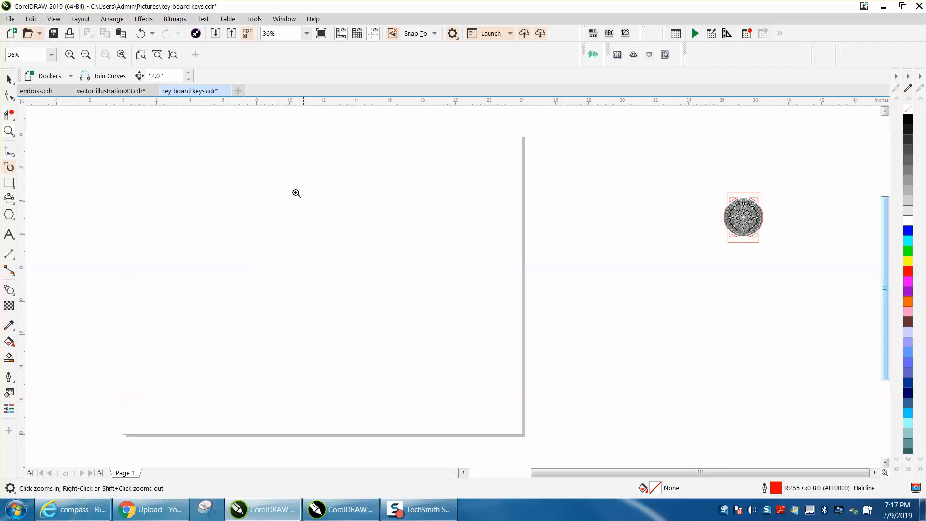
mouse_move(401, 135)
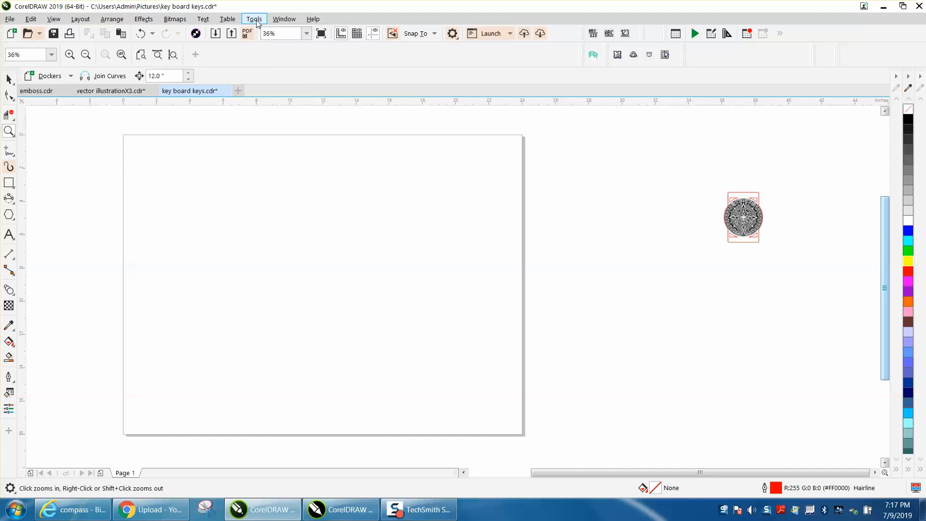
click(253, 19)
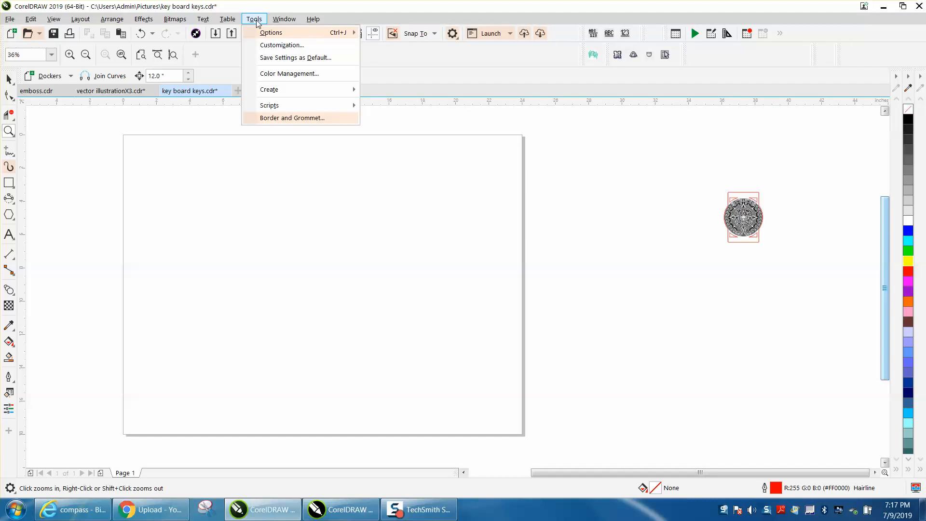
click(284, 19)
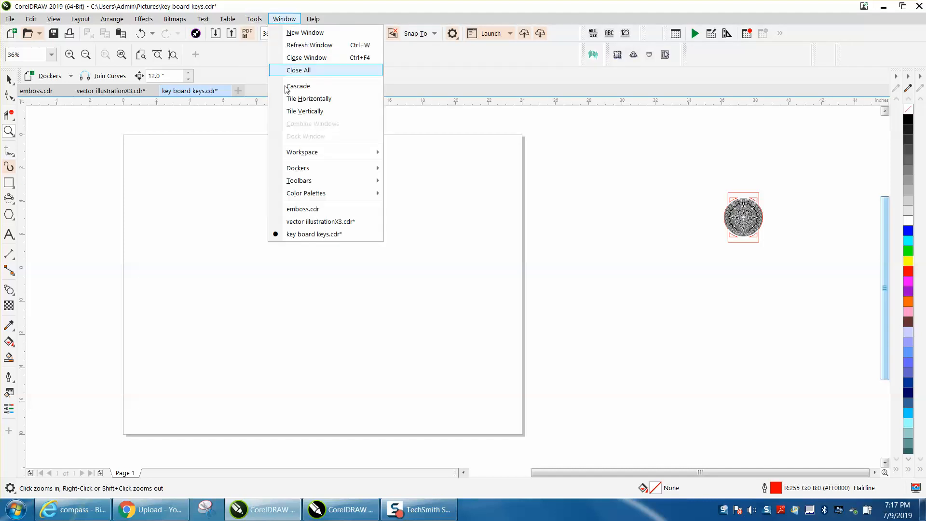
click(298, 168)
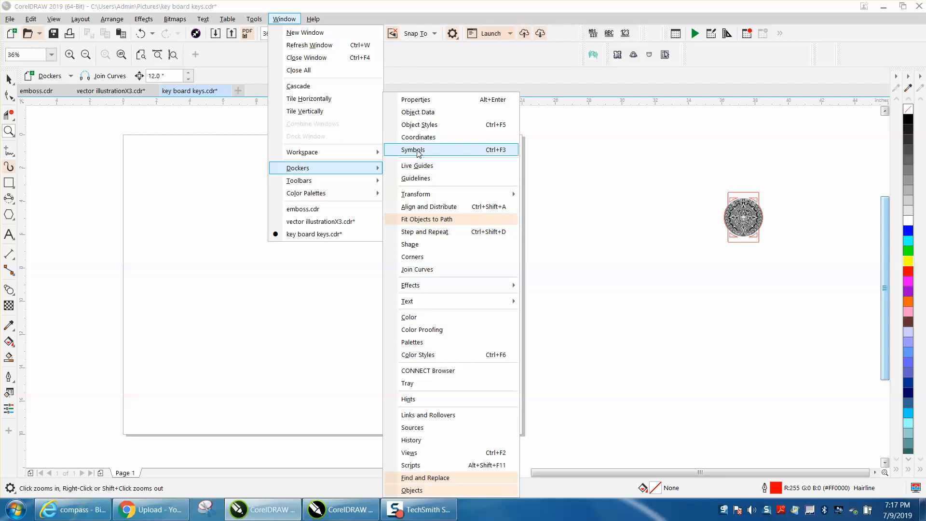
click(413, 150)
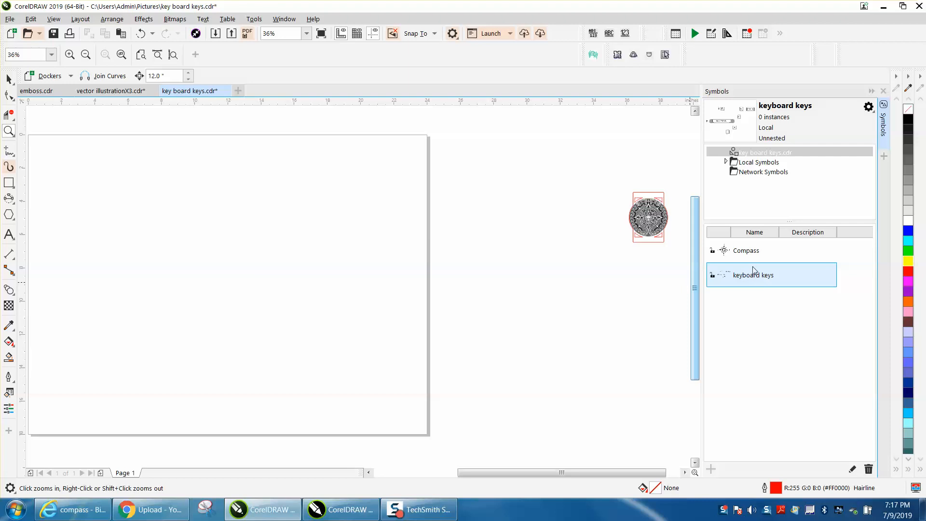
click(746, 249)
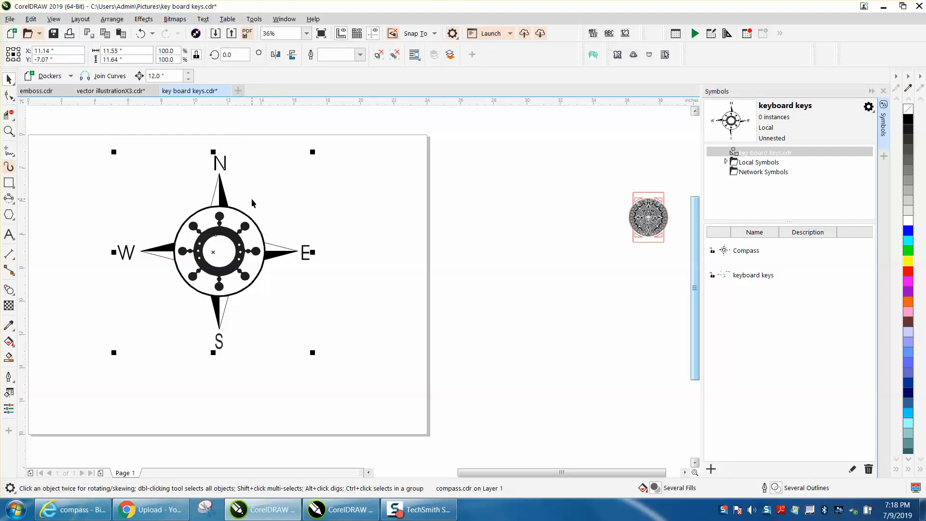
key(Delete)
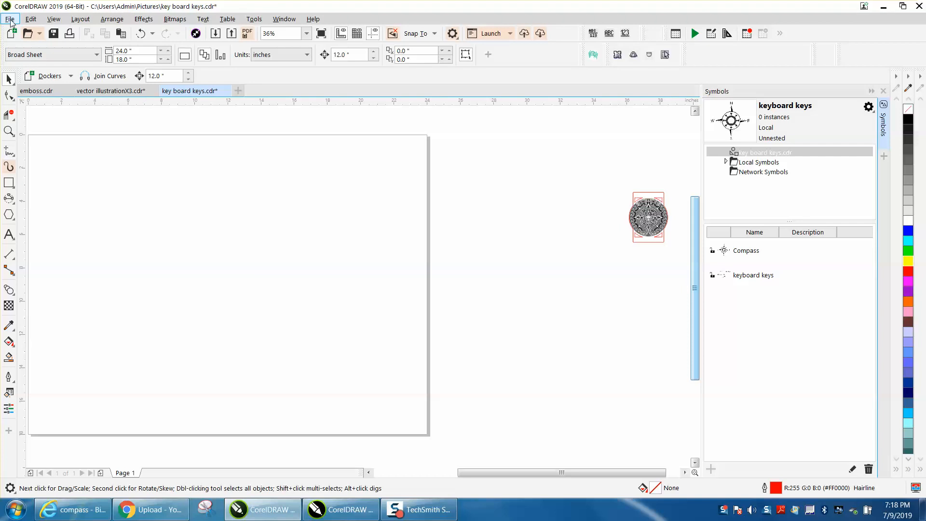
click(753, 274)
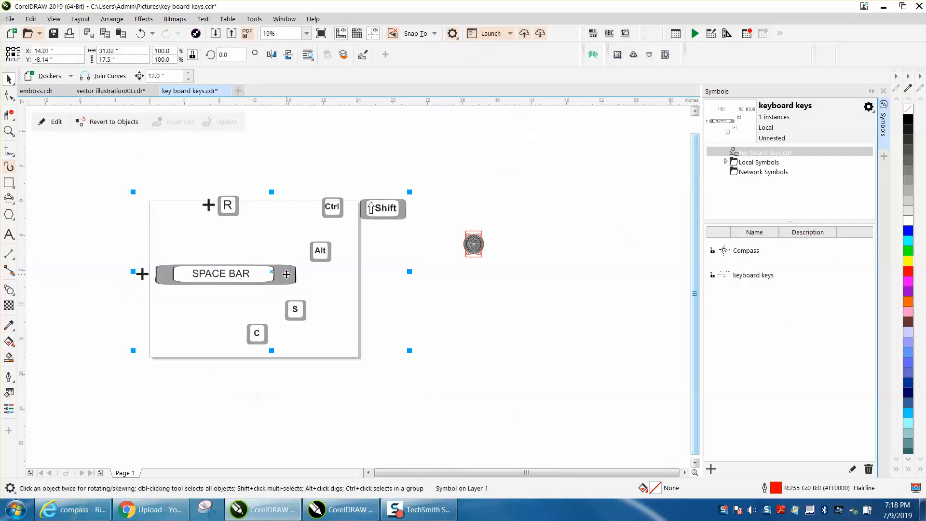
click(868, 468)
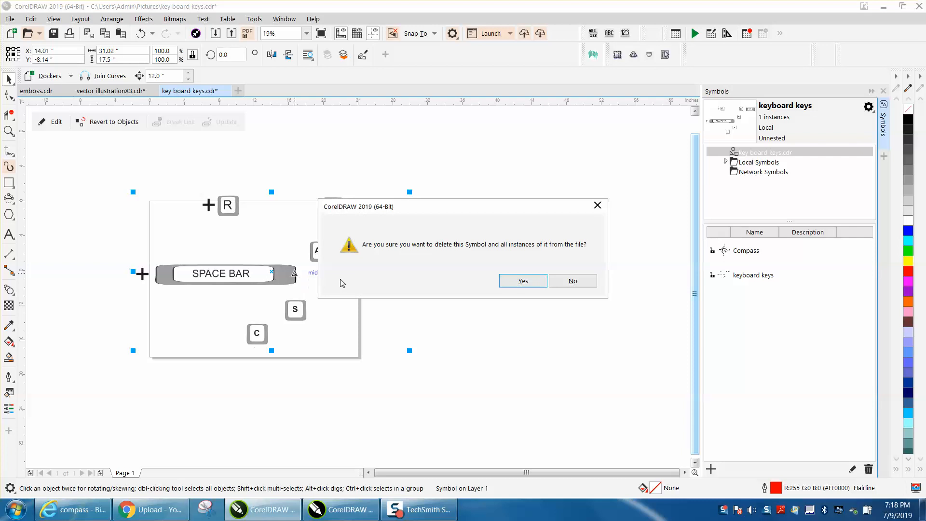
click(522, 280)
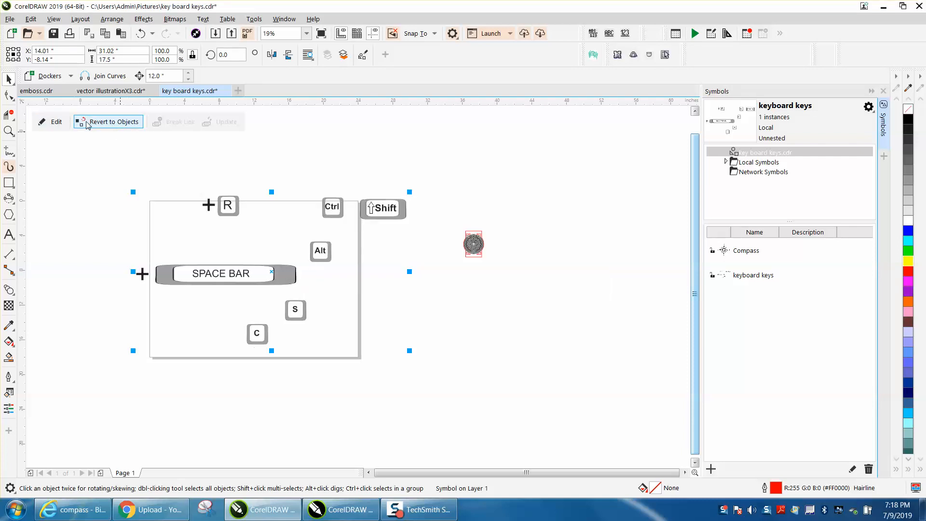
click(113, 121)
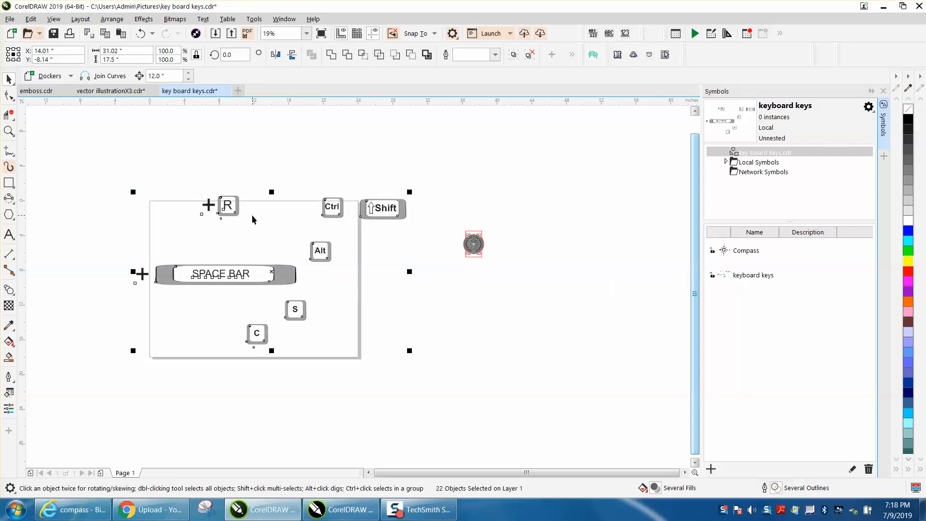
key(Delete)
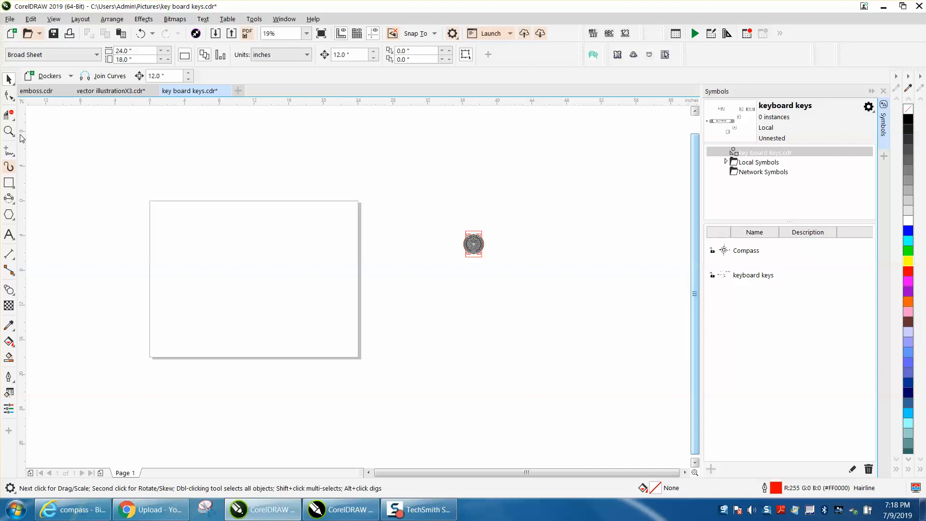
- Zoom in near the Aztec calendar graphic and select it with the Pick tool
click(9, 131)
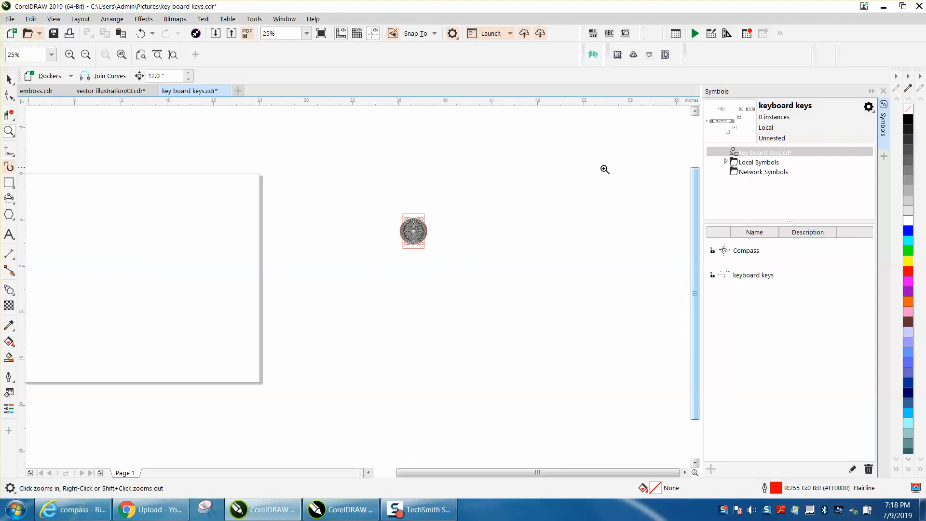
click(414, 230)
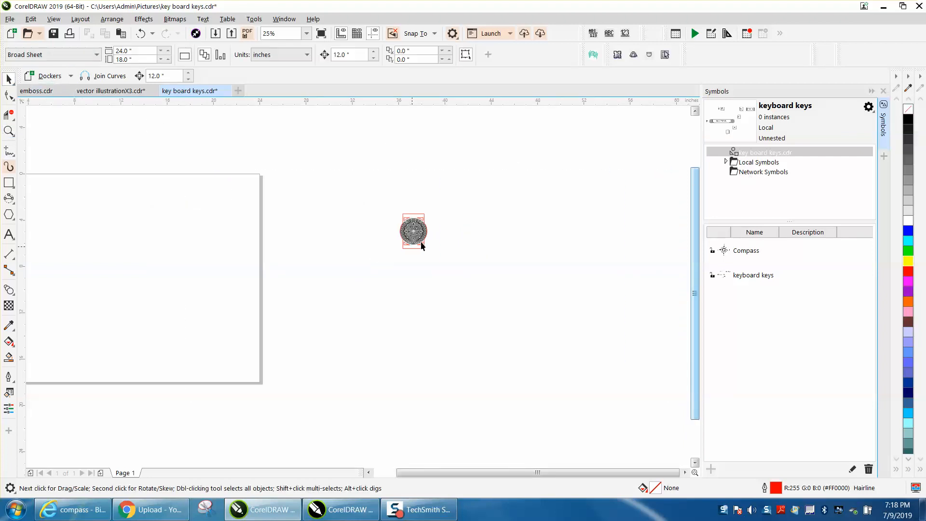
click(414, 231)
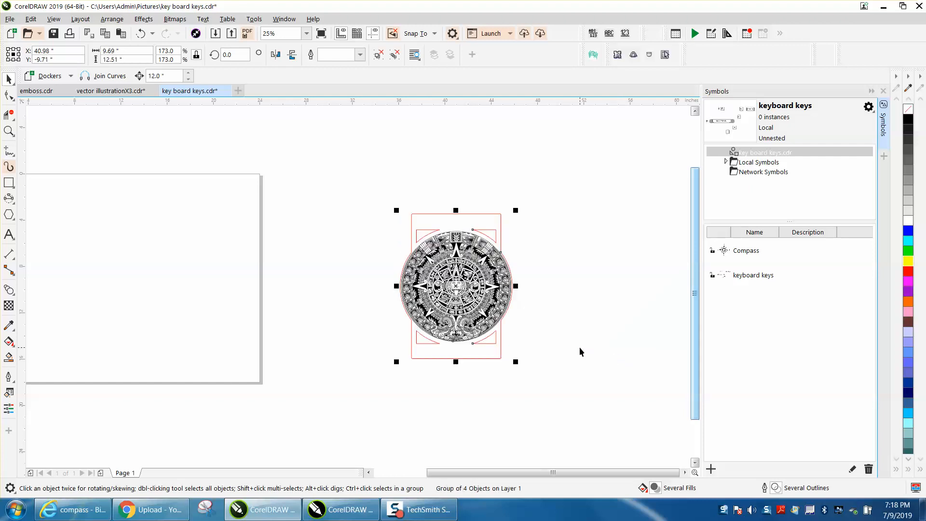
mouse_move(567, 338)
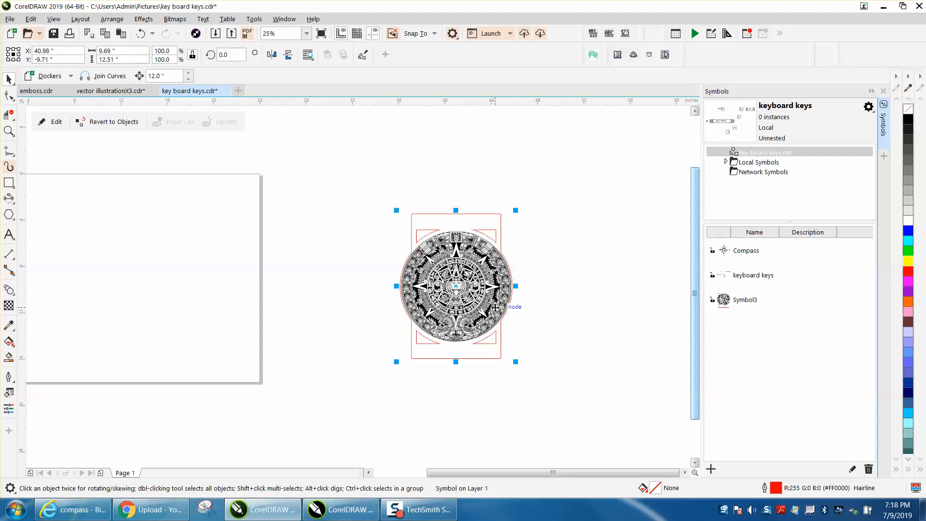
- Rename Symbol3 in the Symbols docker to 'symbol'
click(745, 299)
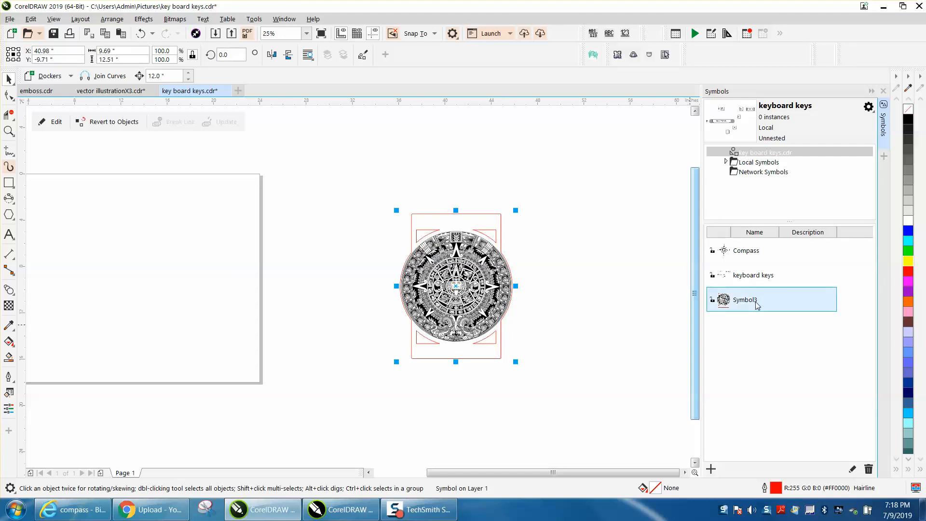
click(746, 250)
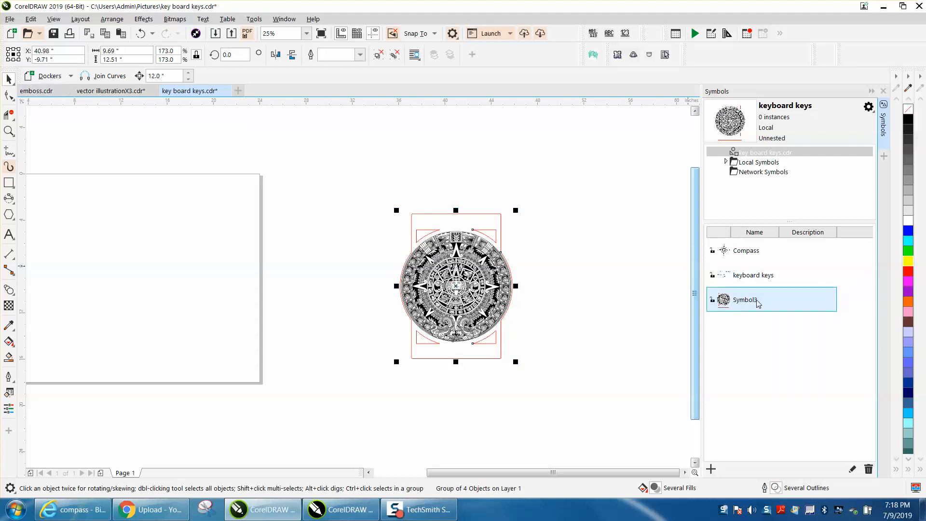
double_click(744, 300)
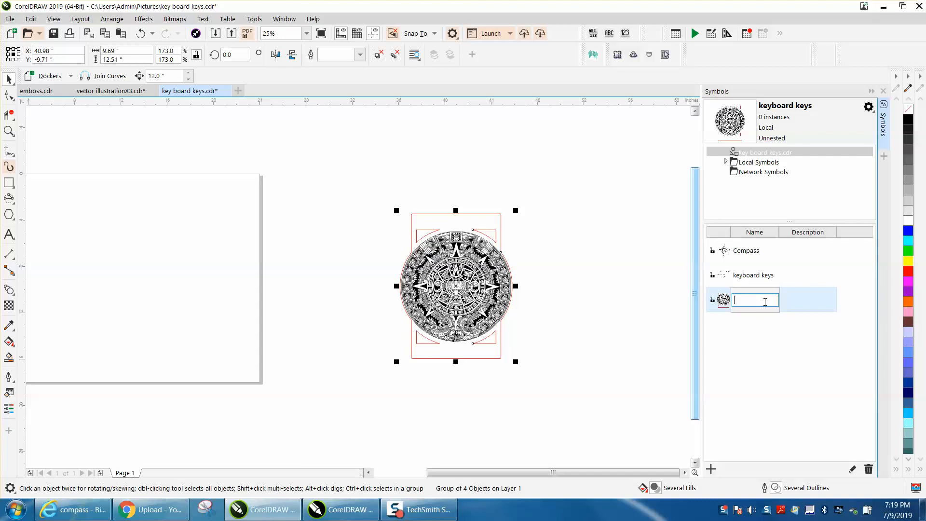
text(s)
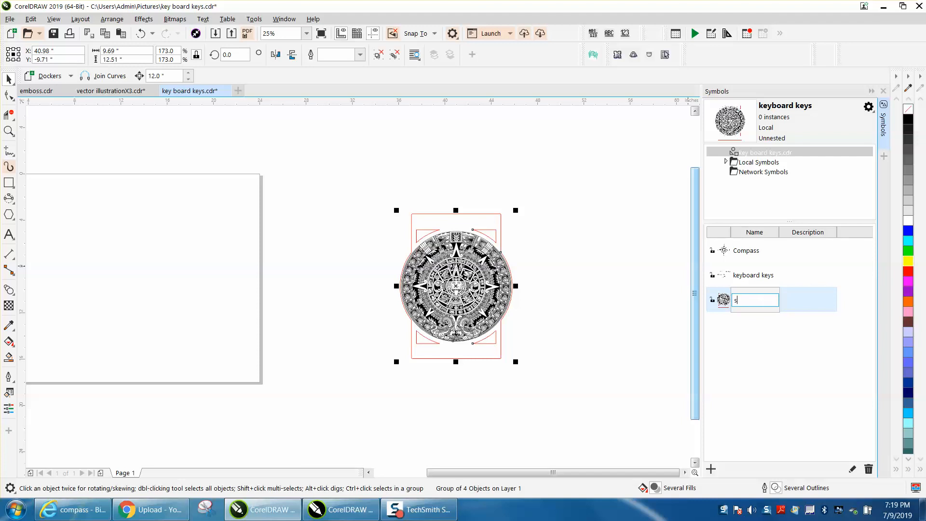
text(ym)
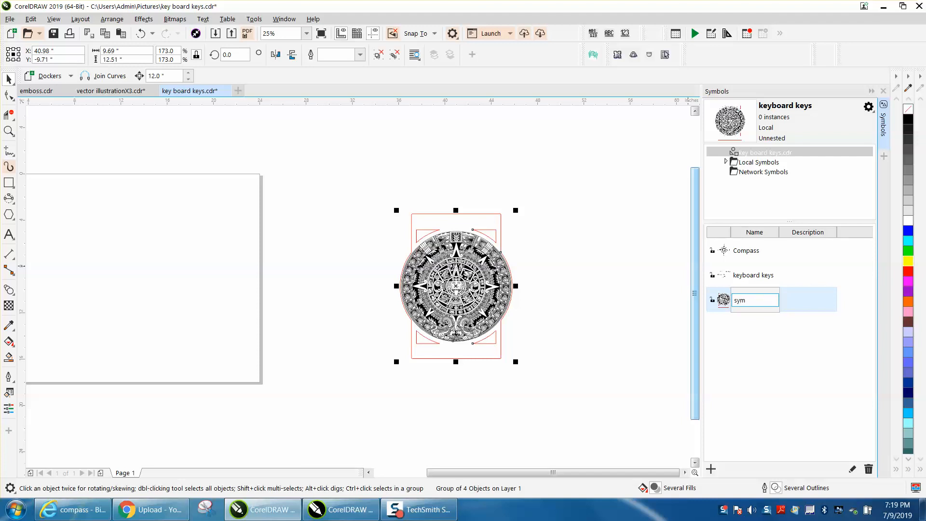
text(symbol)
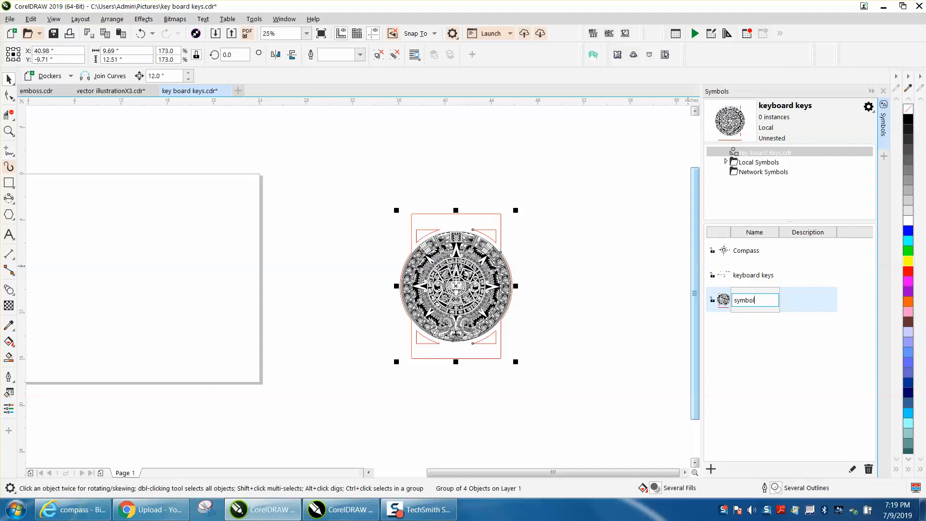
key(Return)
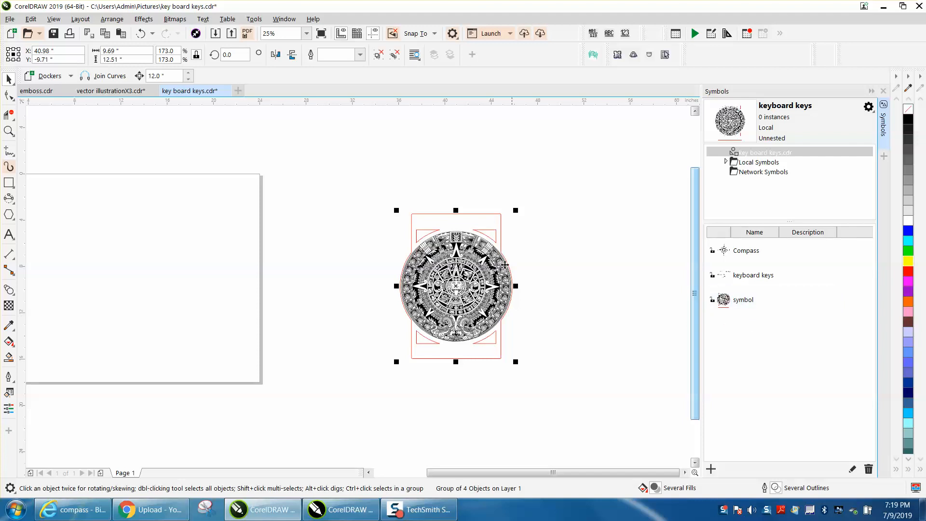
click(868, 469)
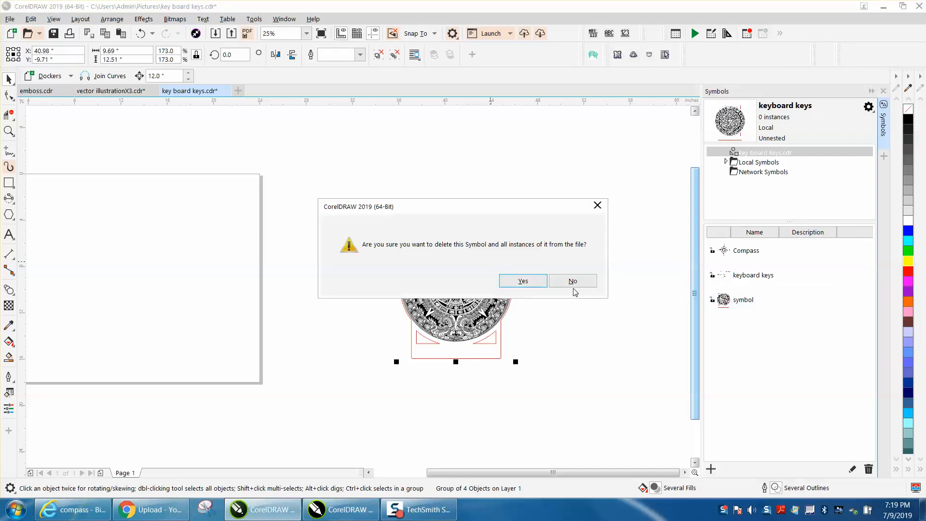
click(521, 281)
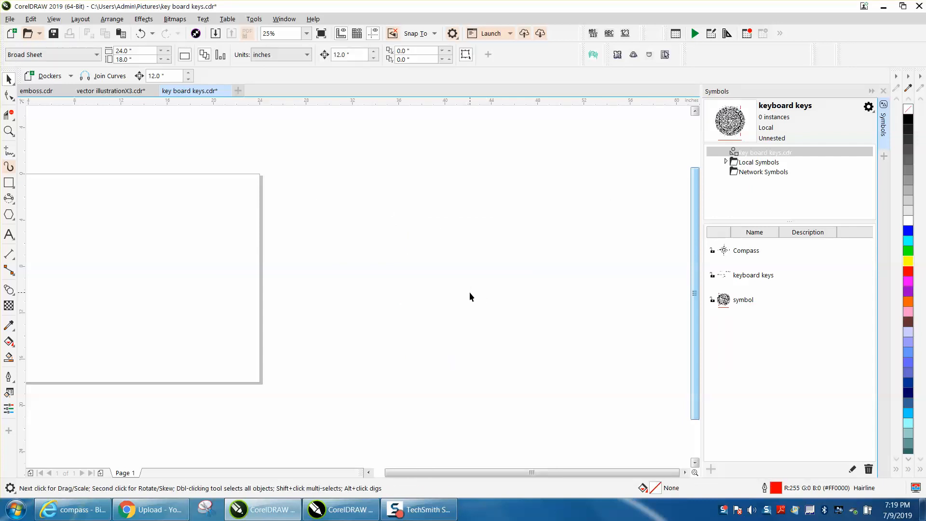
click(743, 300)
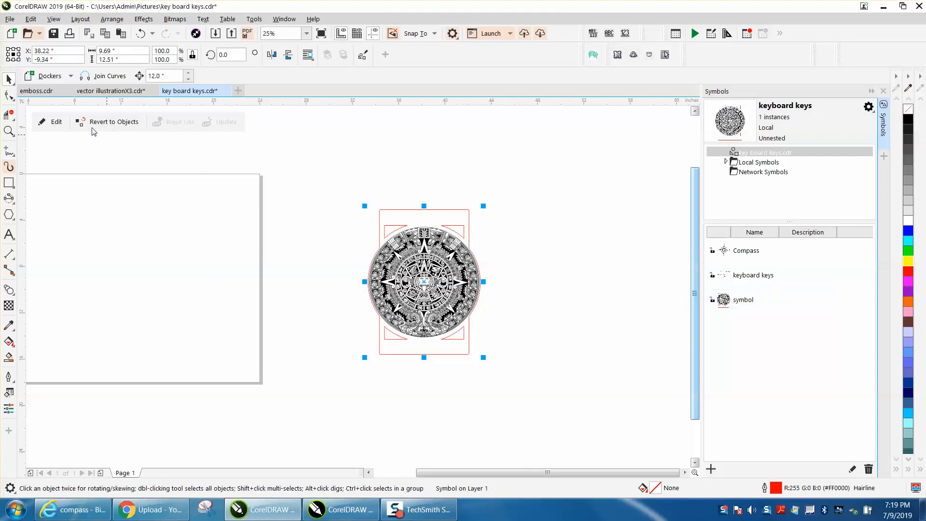
click(55, 121)
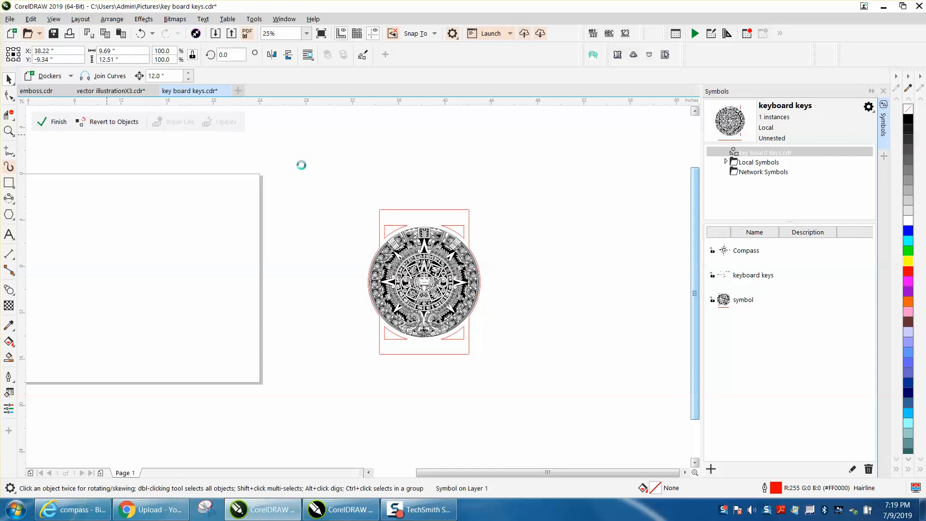
click(52, 122)
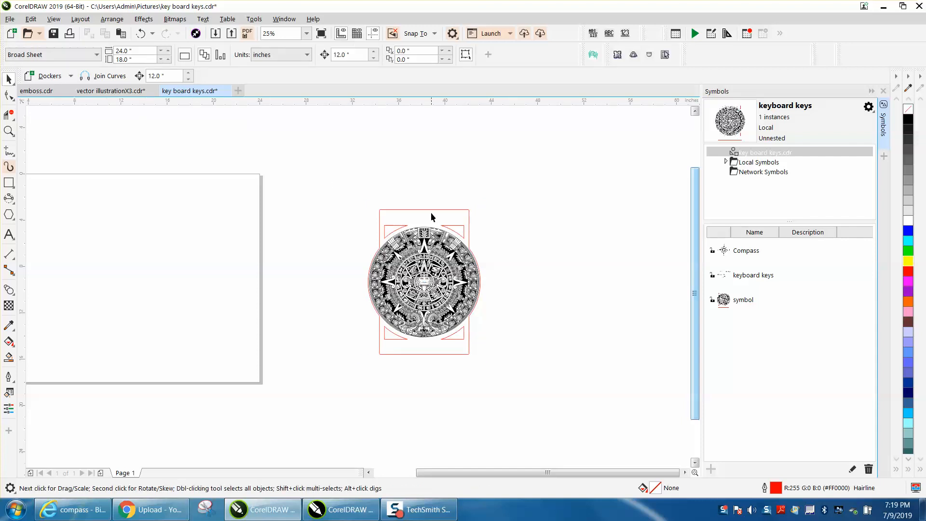
click(424, 281)
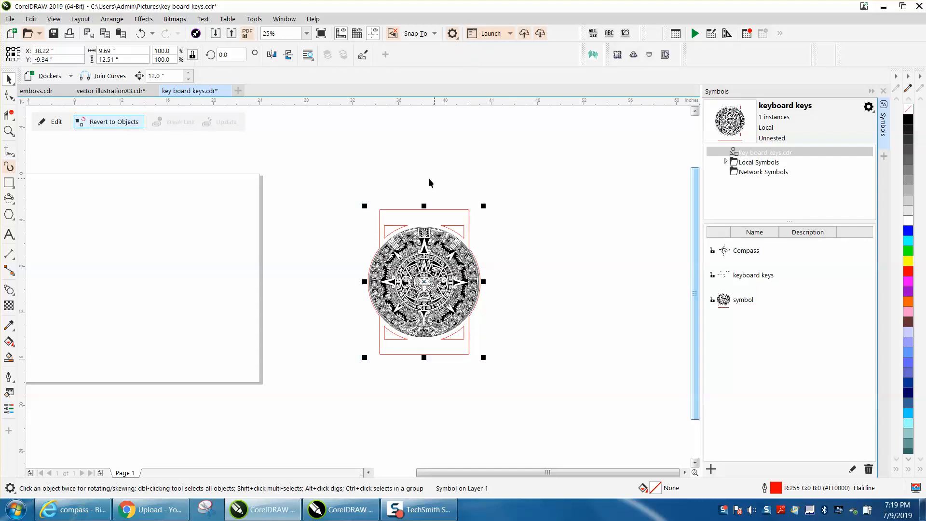
click(114, 122)
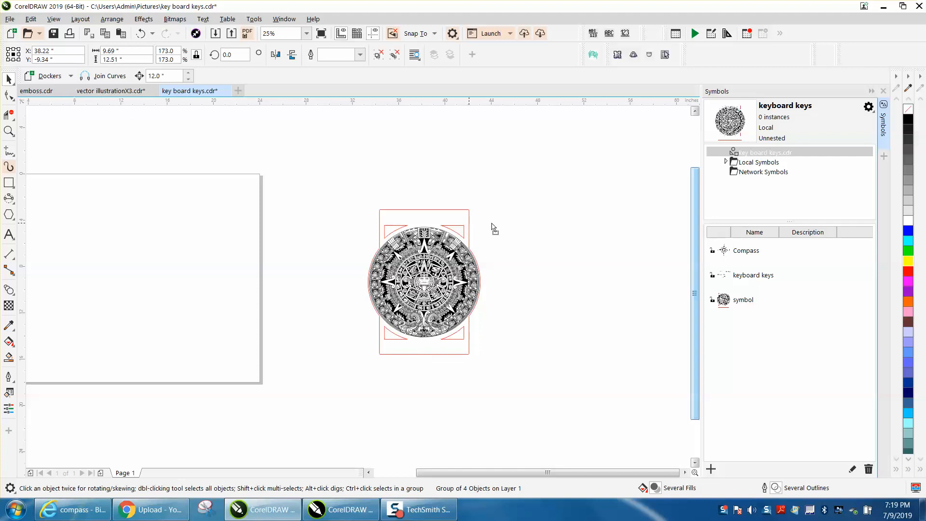
- Edit the saved 'symbol' from its context menu and finish the editing session
right_click(743, 299)
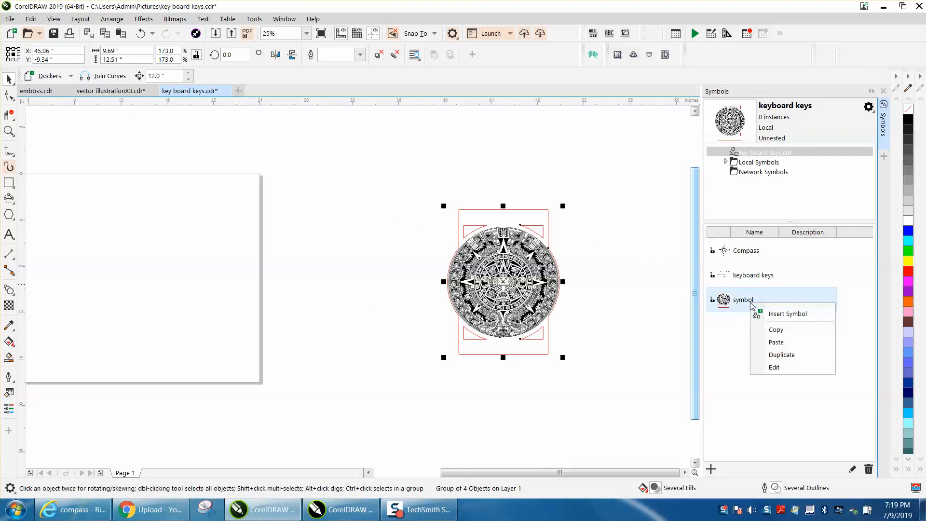
mouse_move(774, 366)
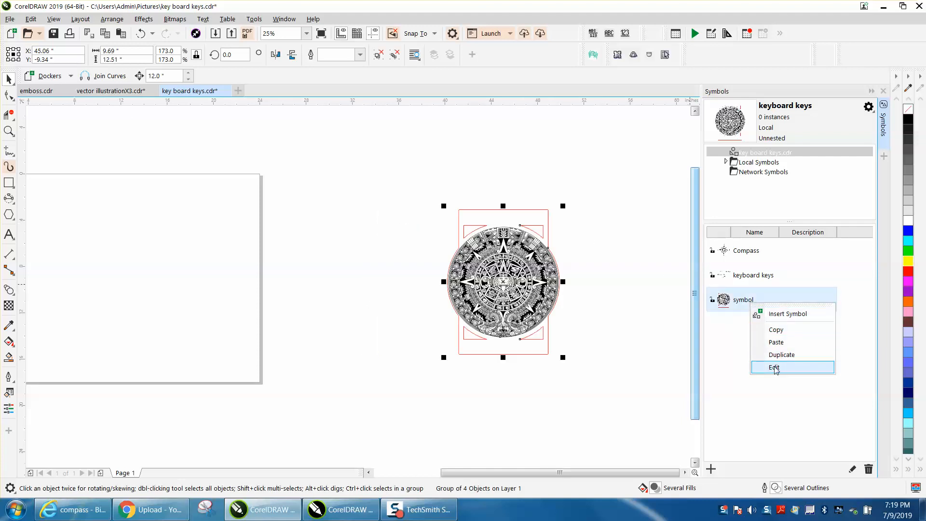
click(774, 367)
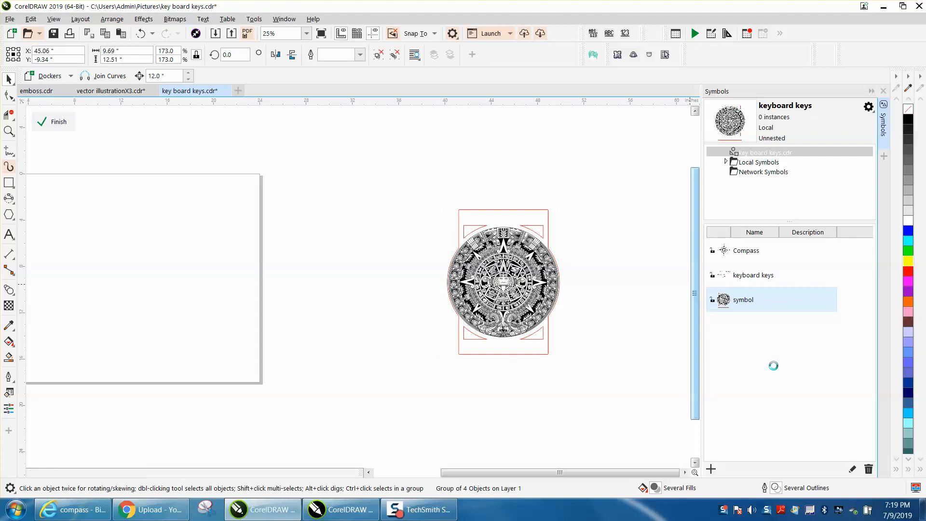
click(57, 122)
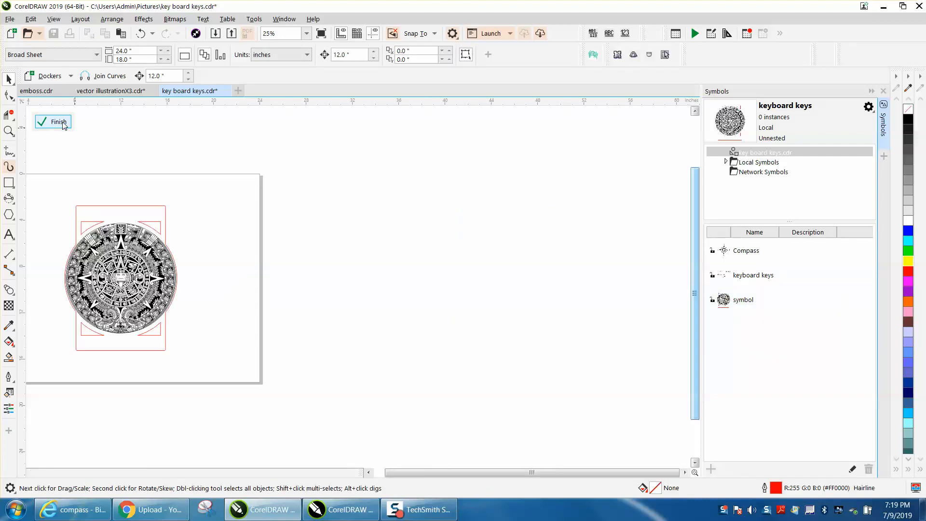
- Reopen the context menu on 'symbol' and dismiss it without choosing anything
click(742, 300)
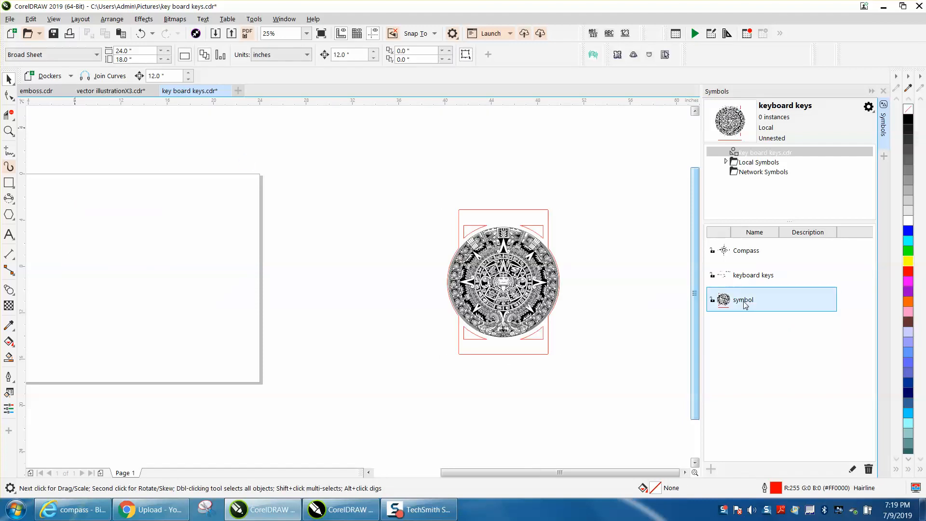
right_click(742, 299)
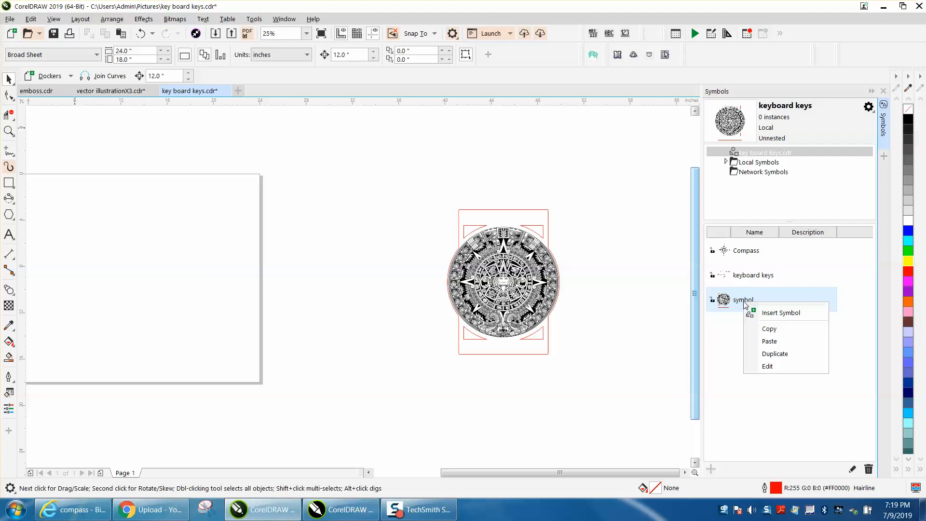
mouse_move(767, 366)
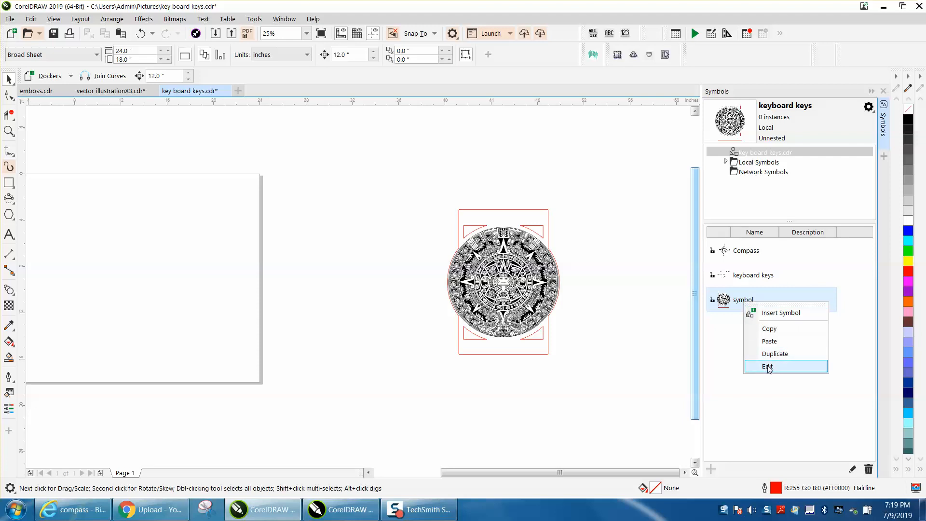
mouse_move(776, 342)
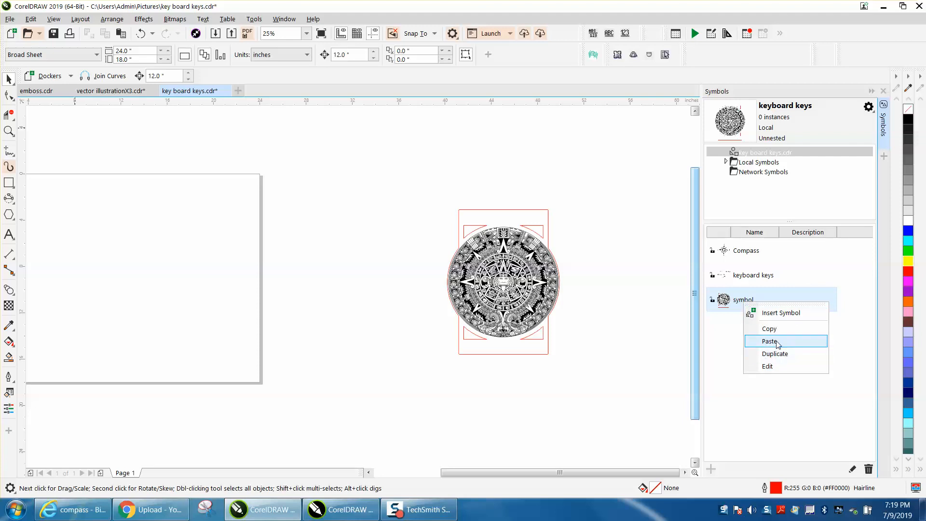
mouse_move(595, 303)
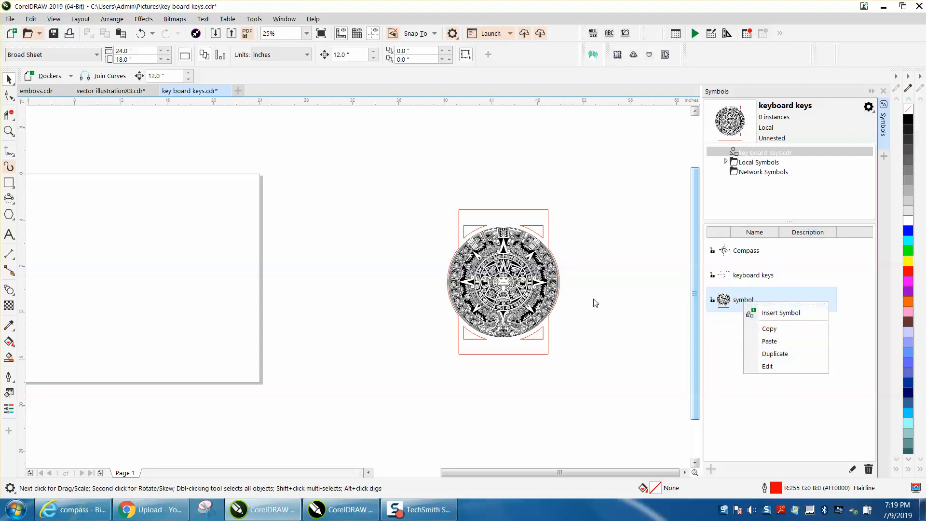
click(567, 282)
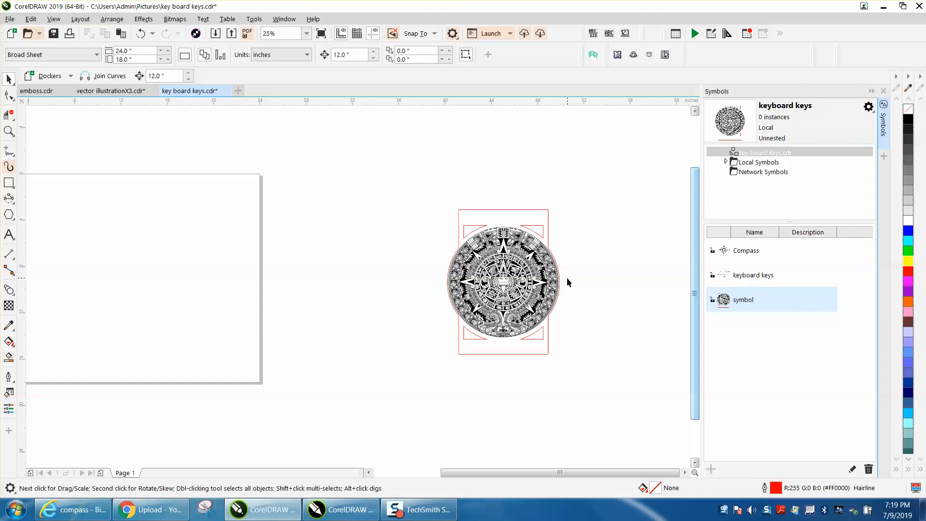
mouse_move(549, 287)
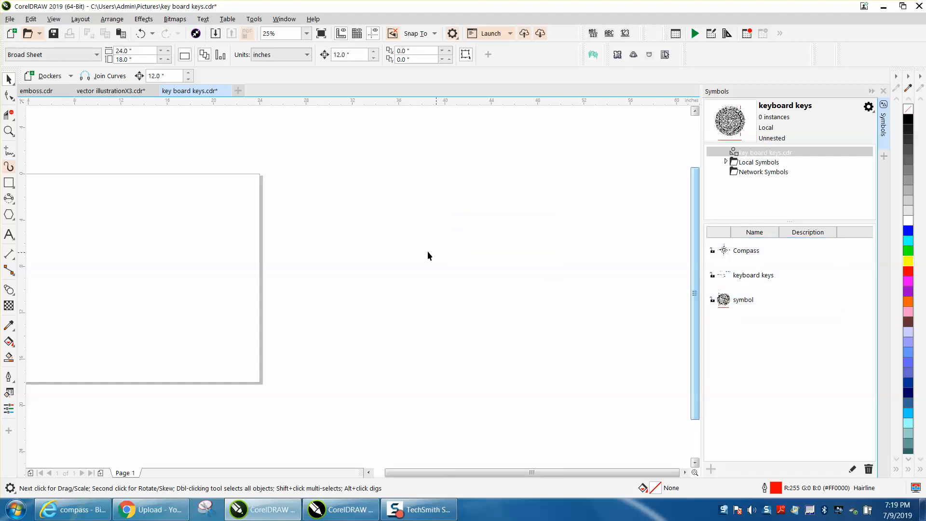
- Place an instance of the Compass symbol from the library onto the page
click(745, 250)
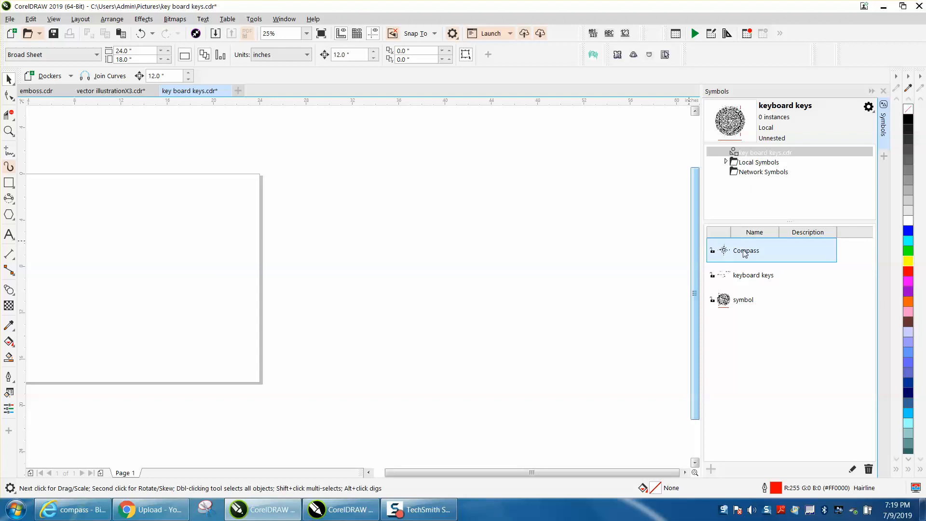
double_click(746, 249)
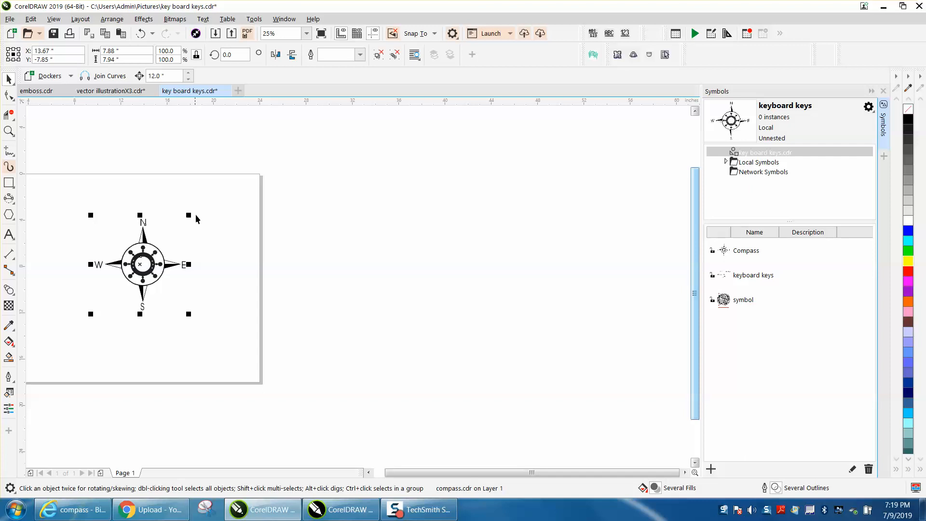
mouse_move(231, 131)
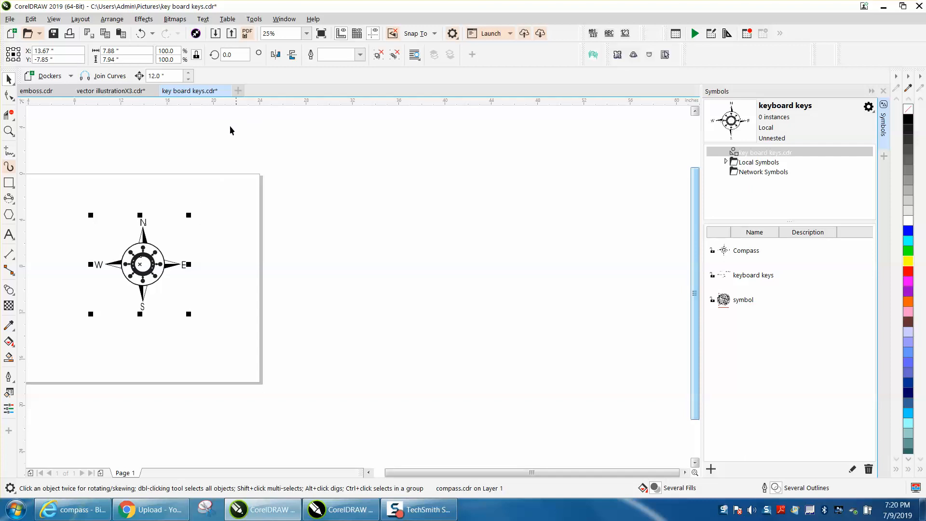